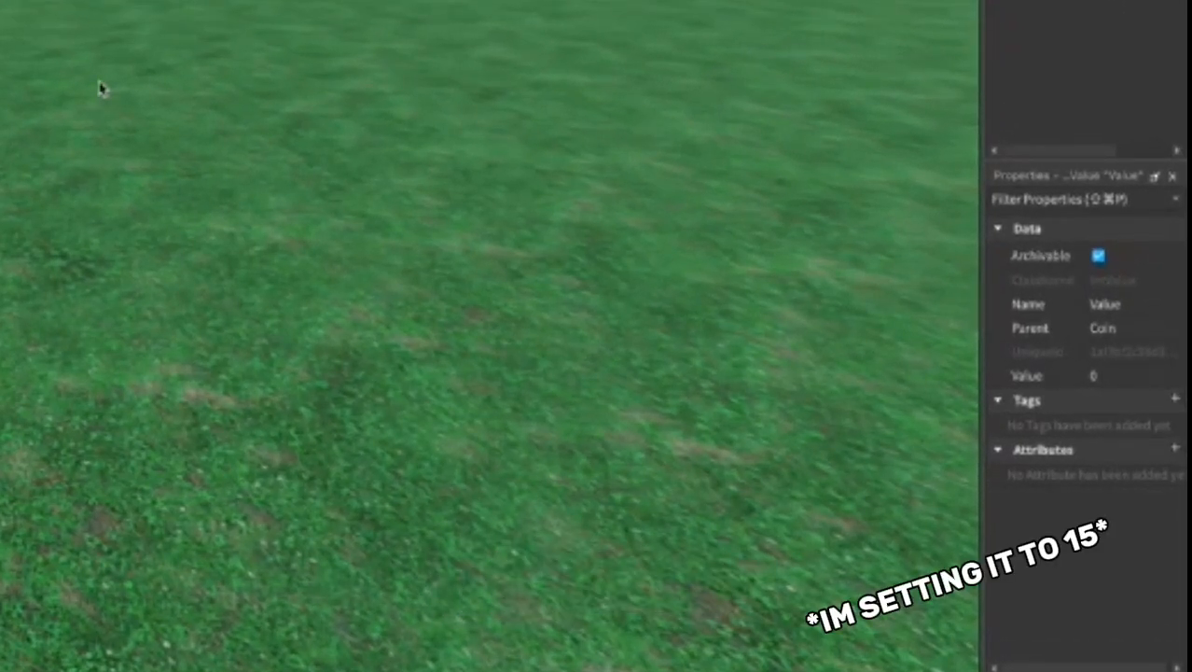
Insert a blank Script into ServerScriptService and open it in the script editor
left_click(1120, 375)
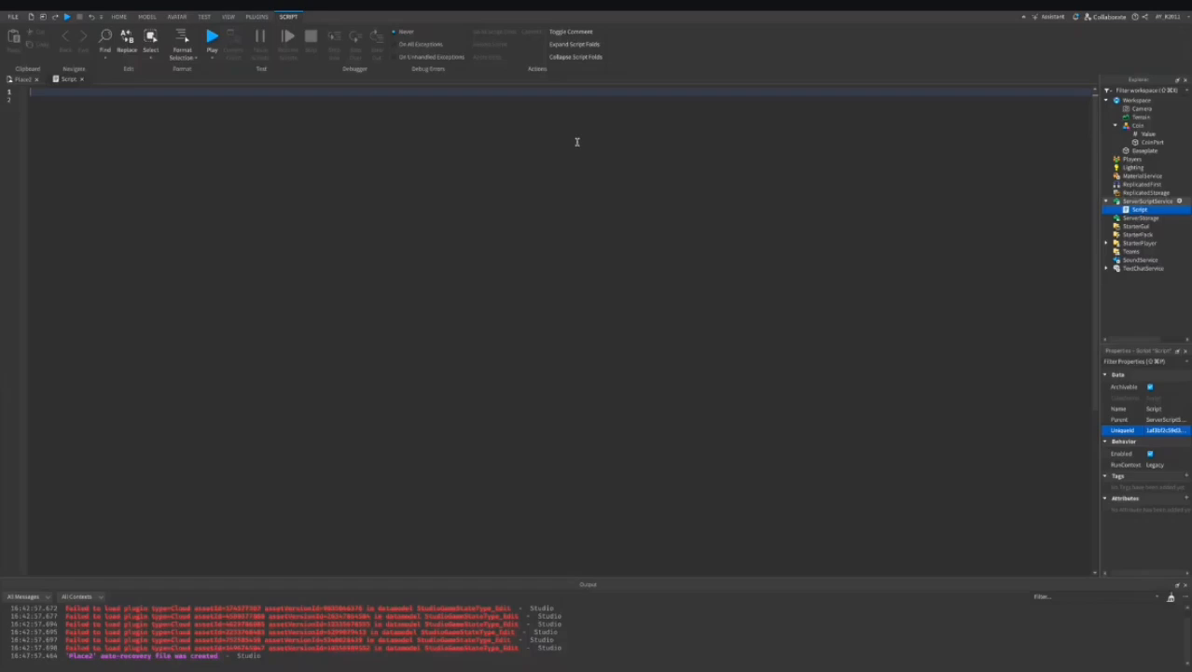
Type 'game.Players.PlayerAdded:Connect(function()' as the script's first line
type("game.Players.PlayerAdded:Connect(function()")
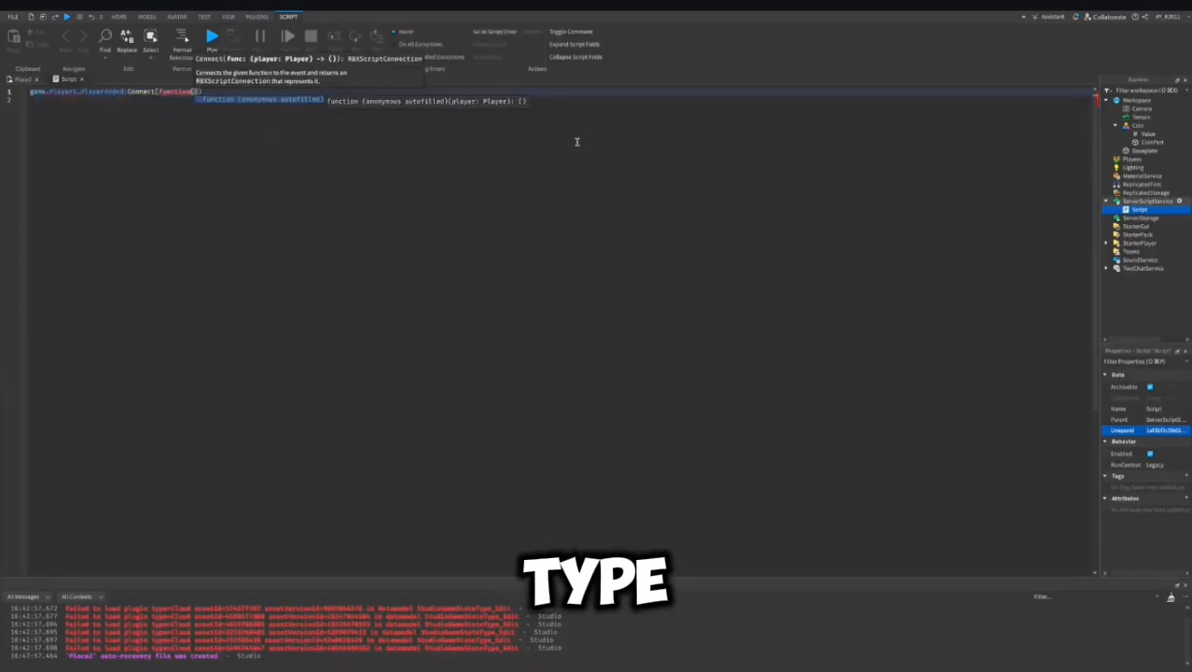